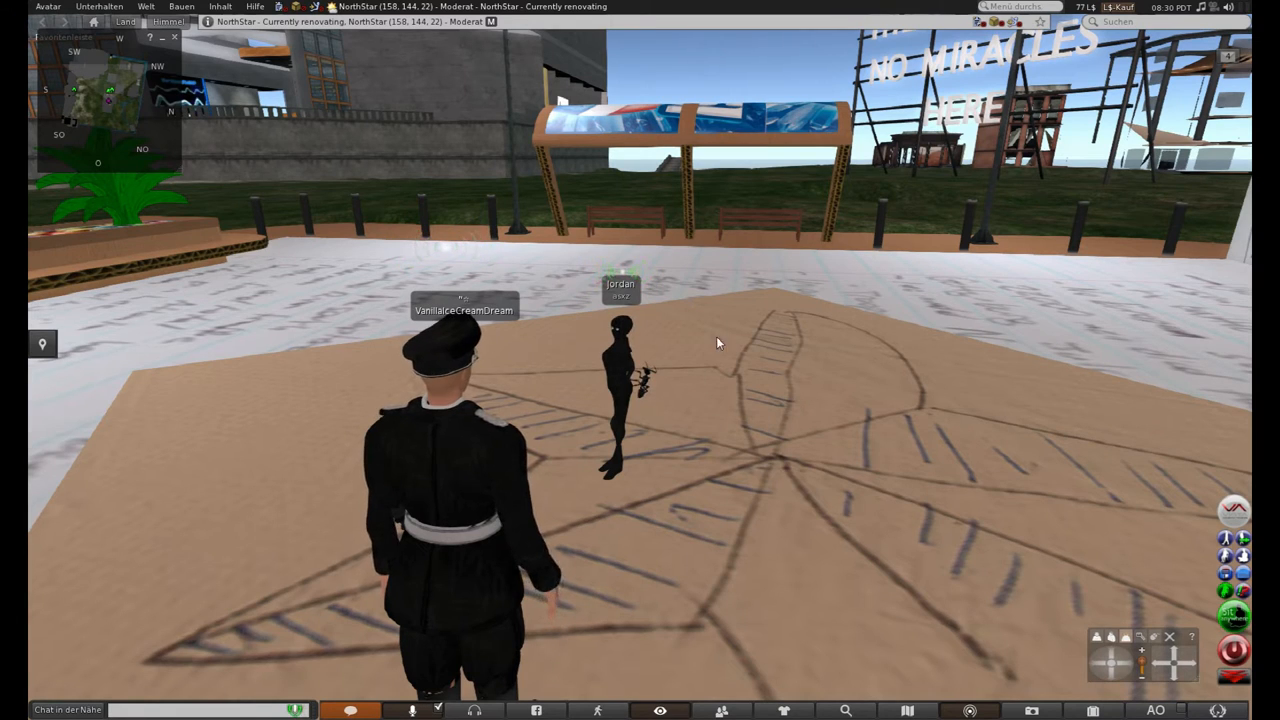
mouse_move(733, 371)
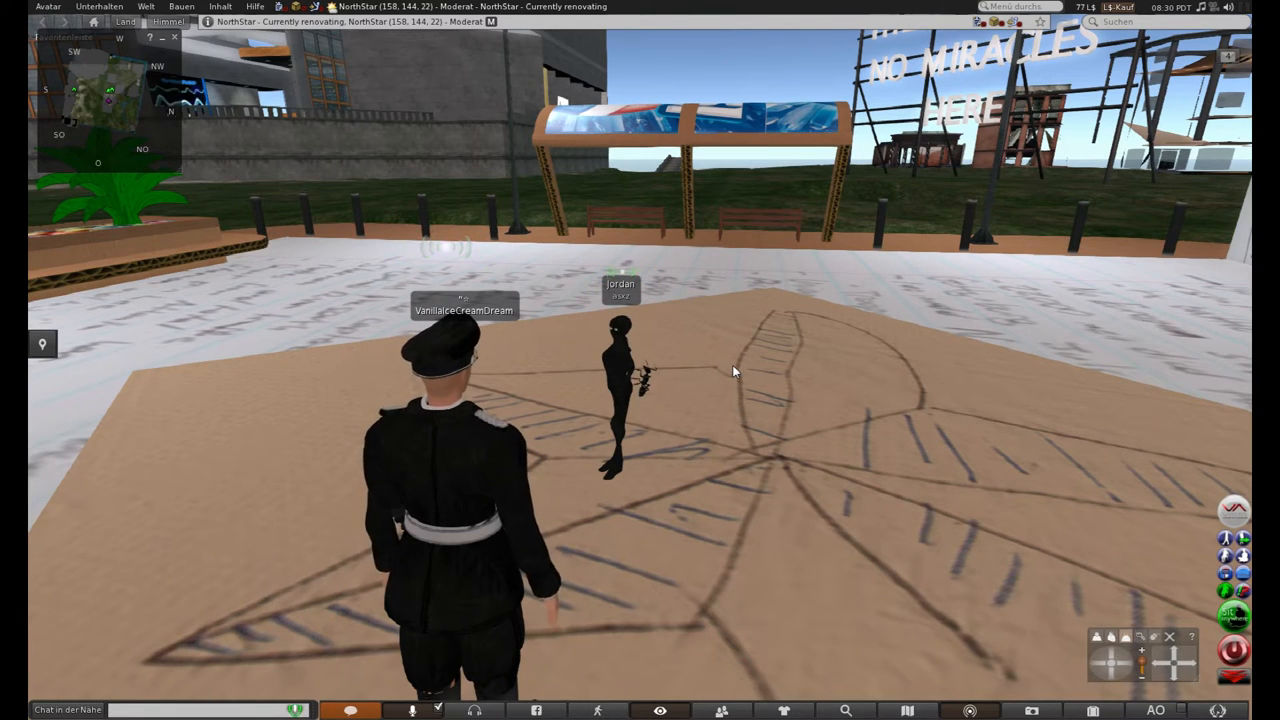